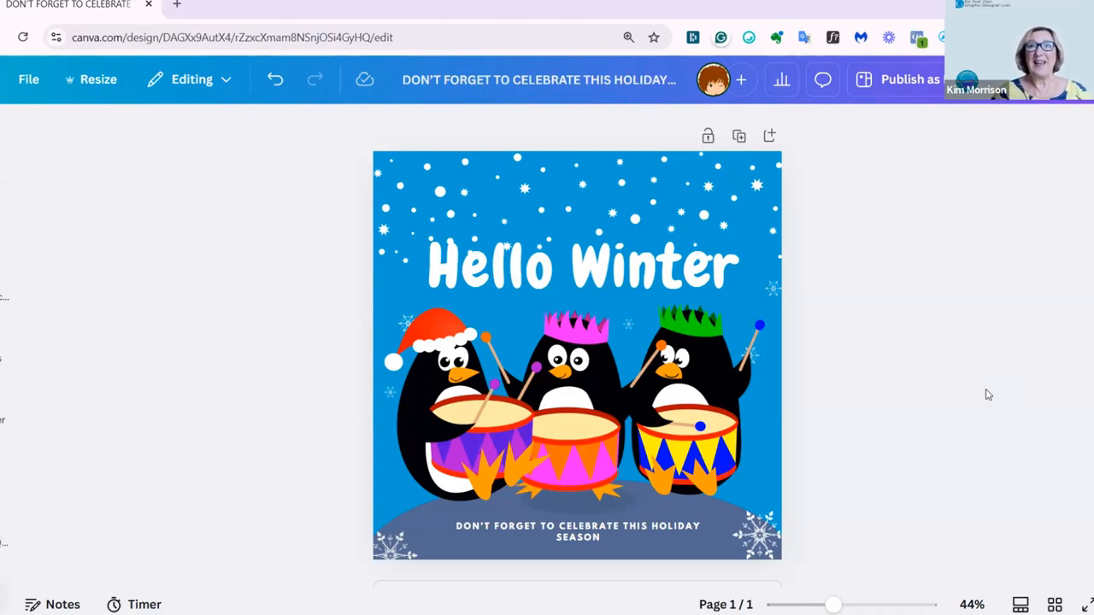
Select the drumming penguin graphics, clicking away to clear the earlier selection
click(453, 417)
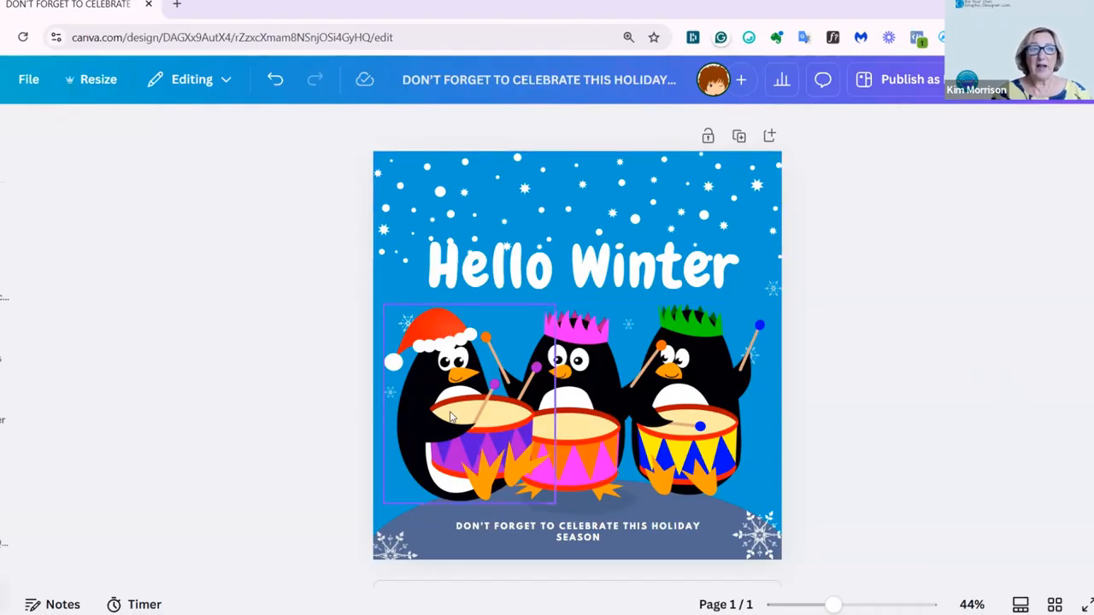
mouse_move(522, 430)
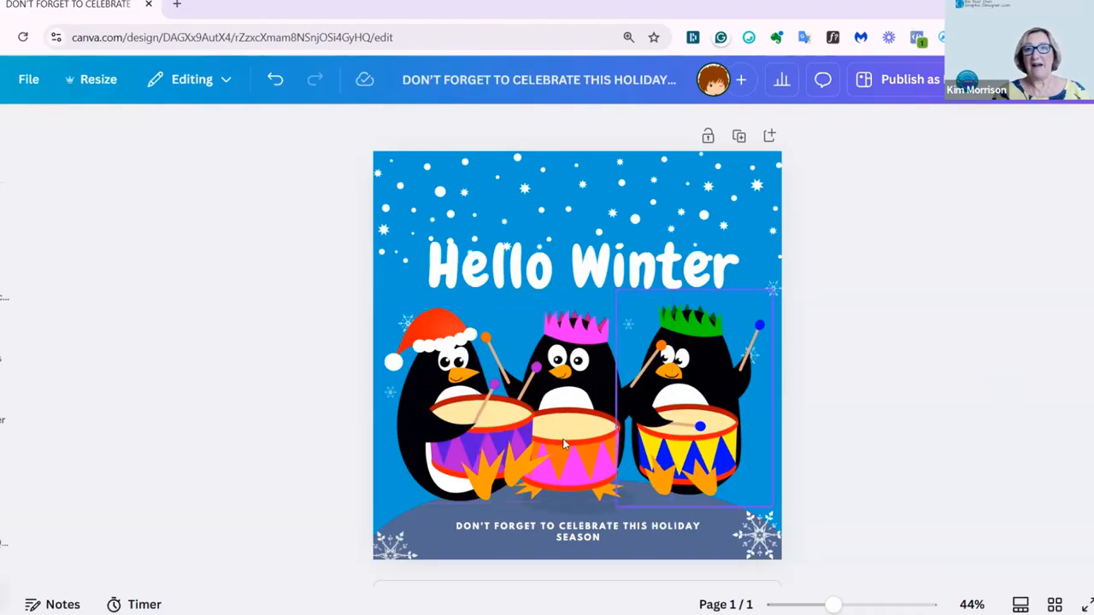
mouse_move(708, 405)
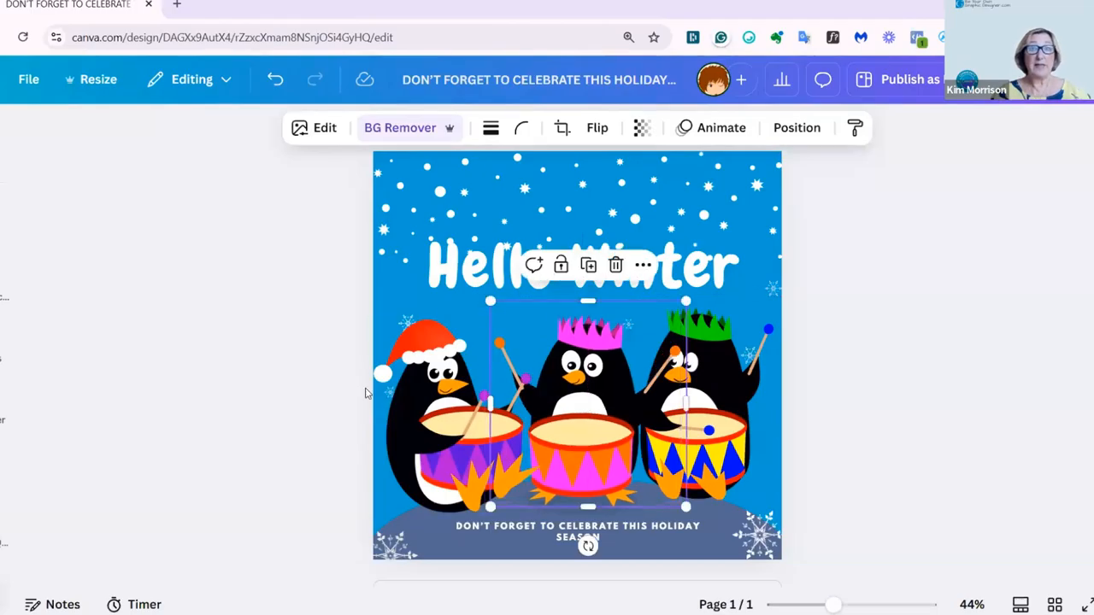
mouse_move(324, 402)
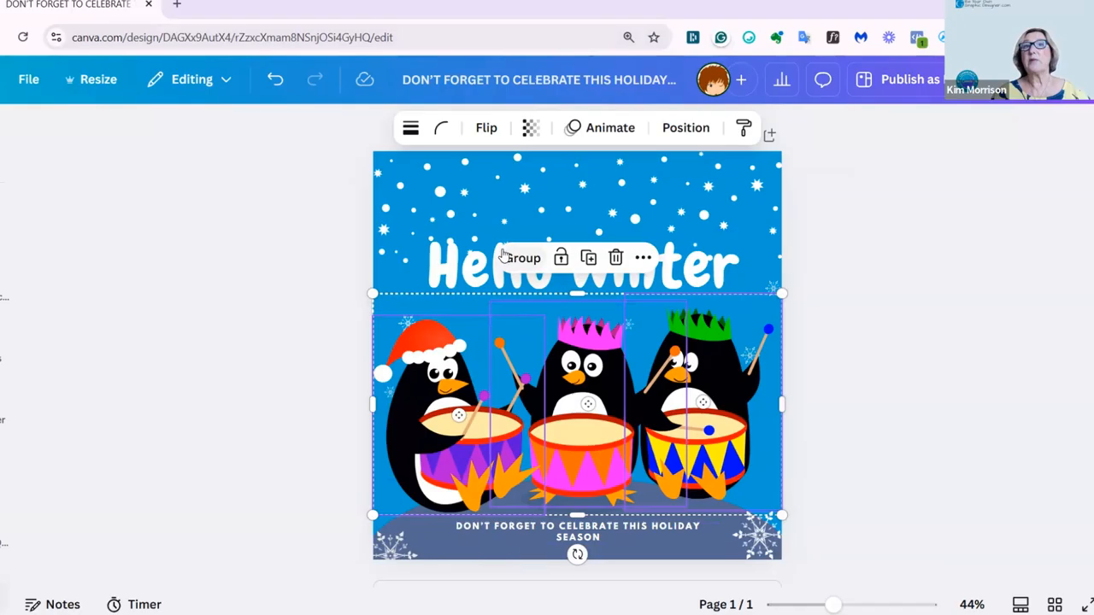
mouse_move(562, 257)
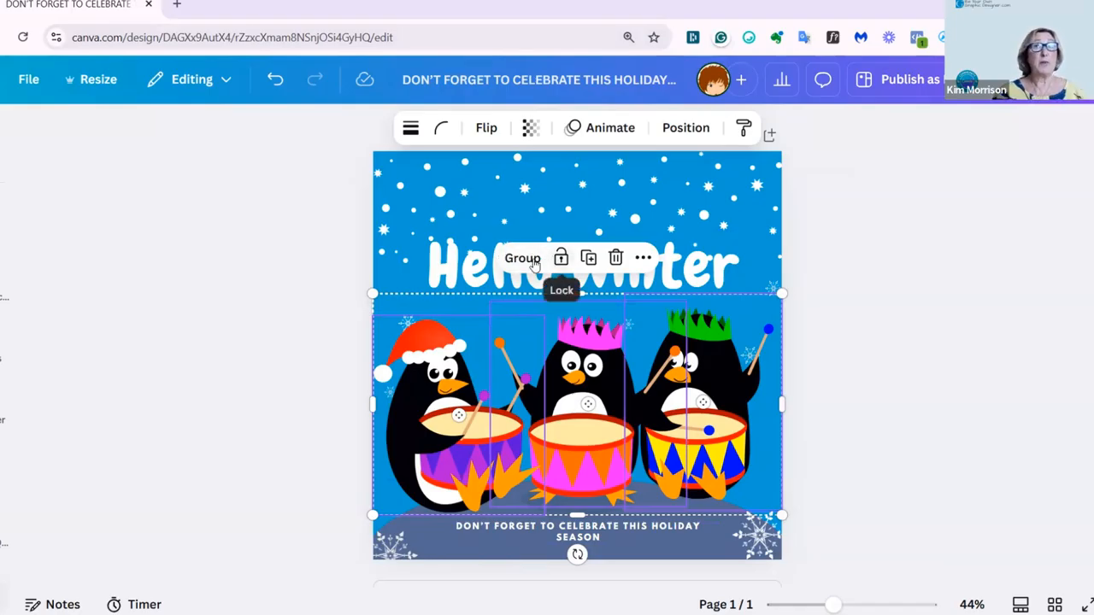
mouse_move(727, 397)
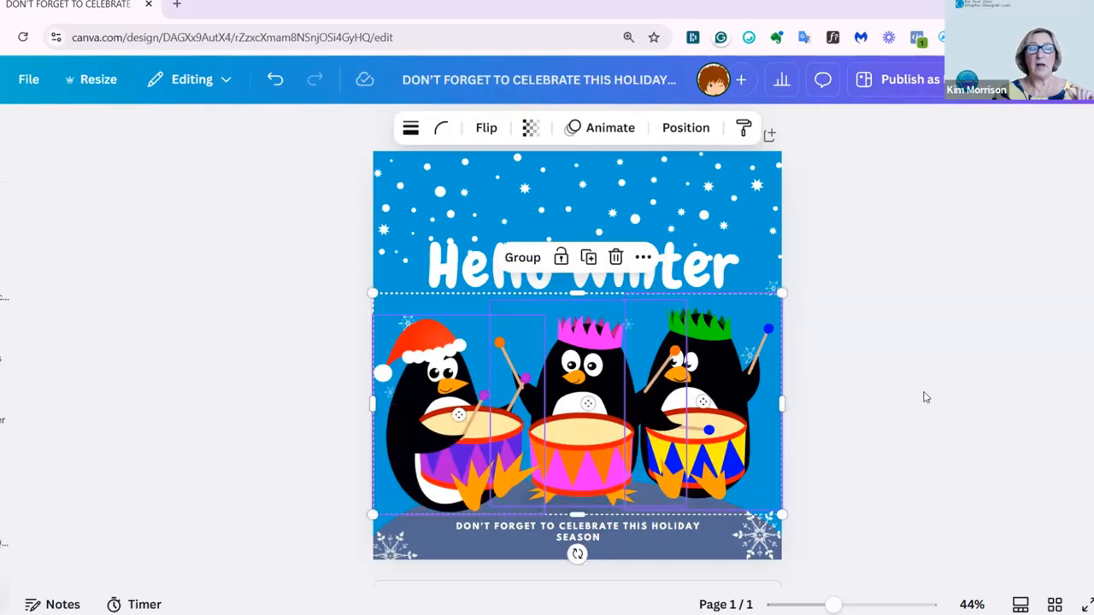
click(922, 375)
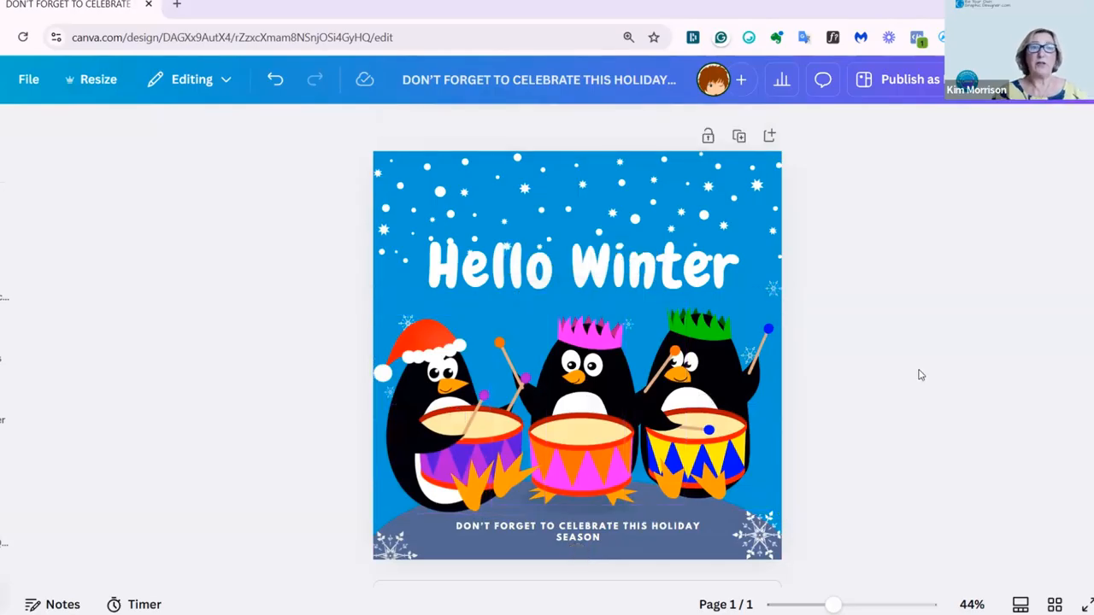
mouse_move(890, 383)
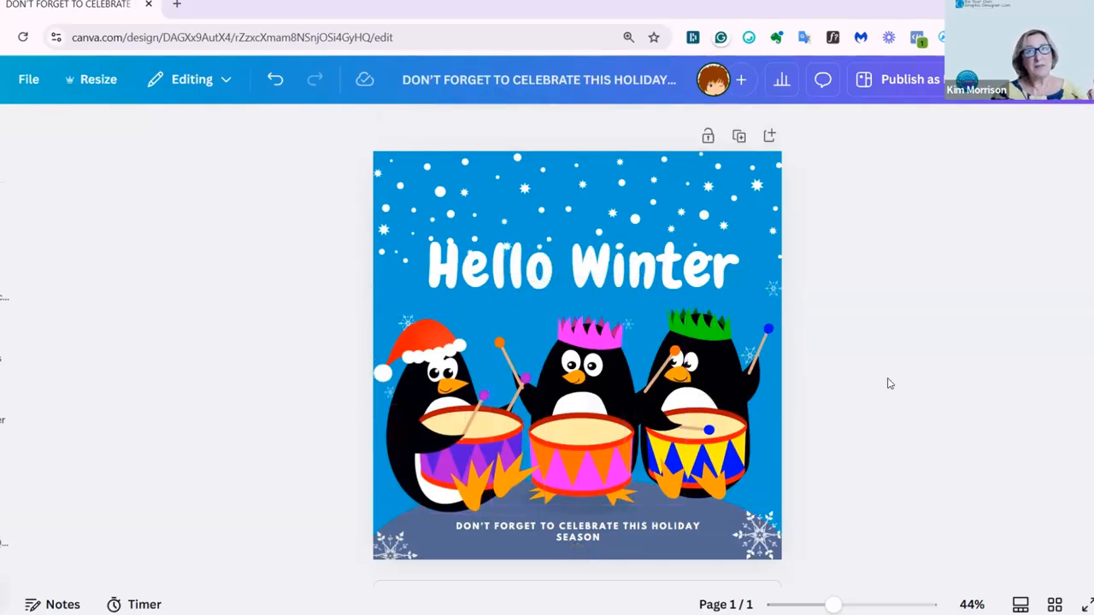
mouse_move(392, 310)
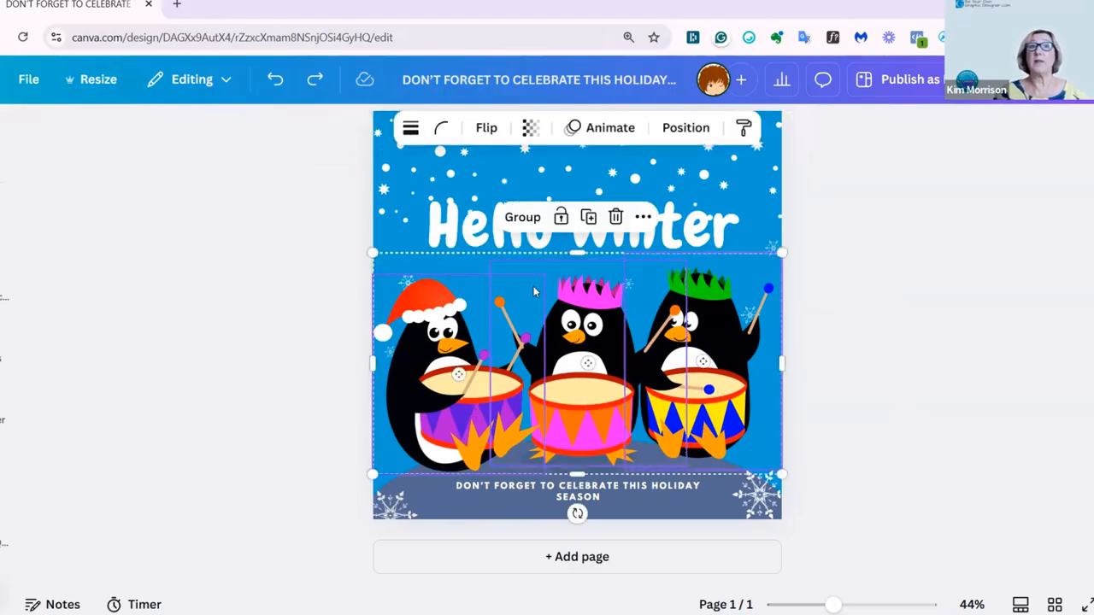
Group the three penguins and drag a corner inward to shrink the group
click(522, 217)
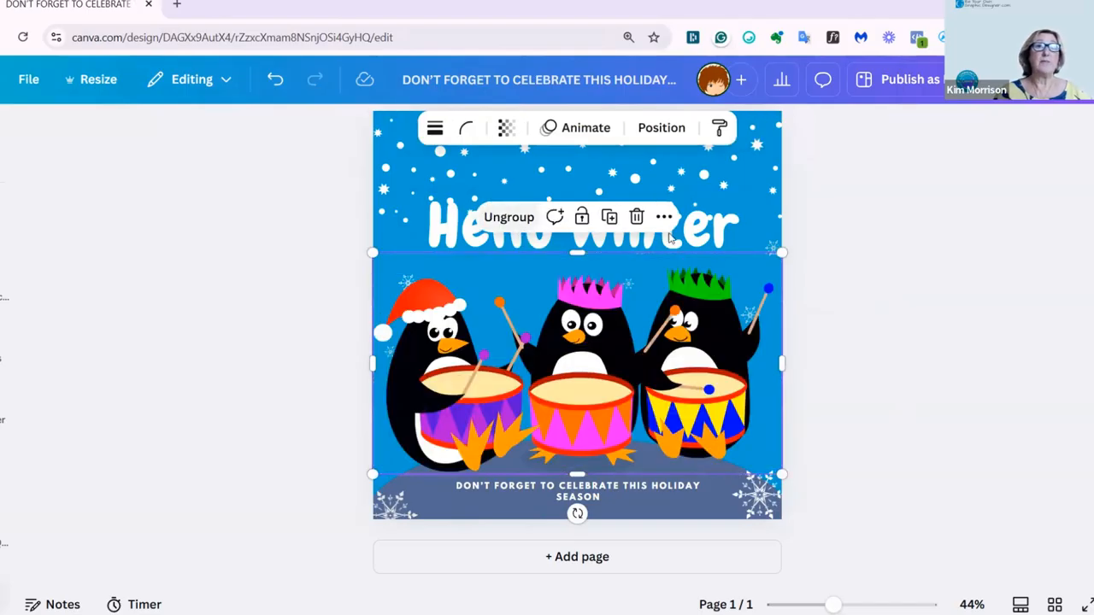
mouse_move(543, 265)
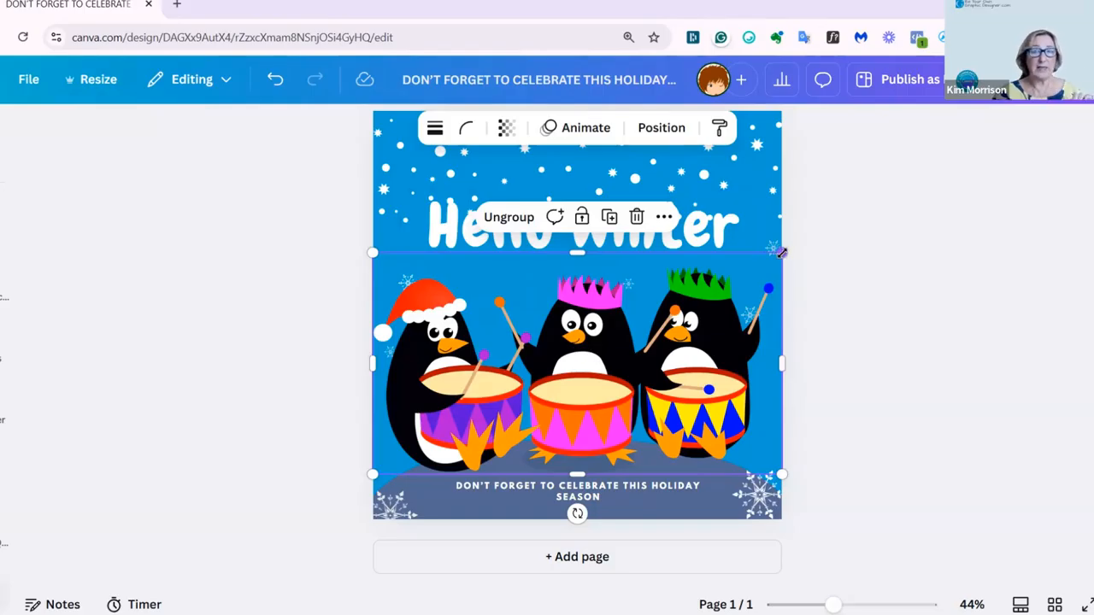
drag(780, 252, 742, 272)
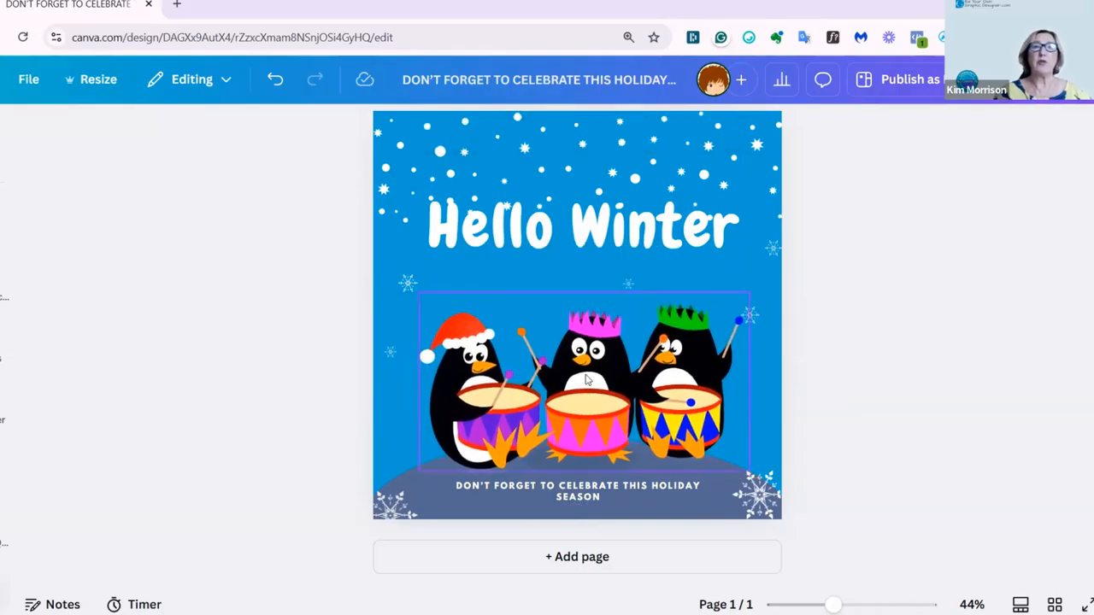
click(586, 381)
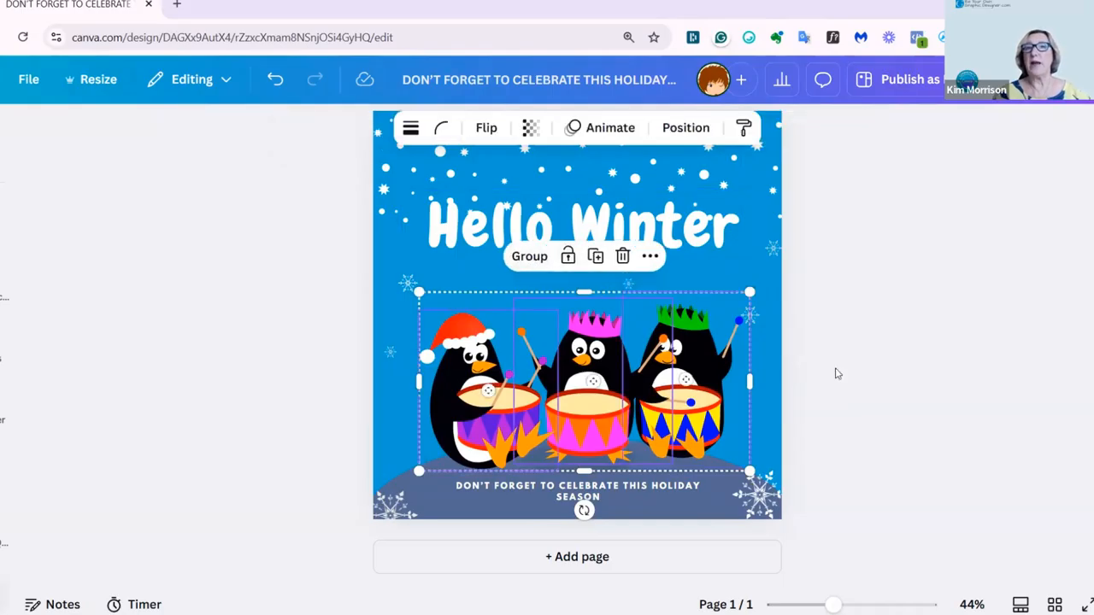
click(684, 376)
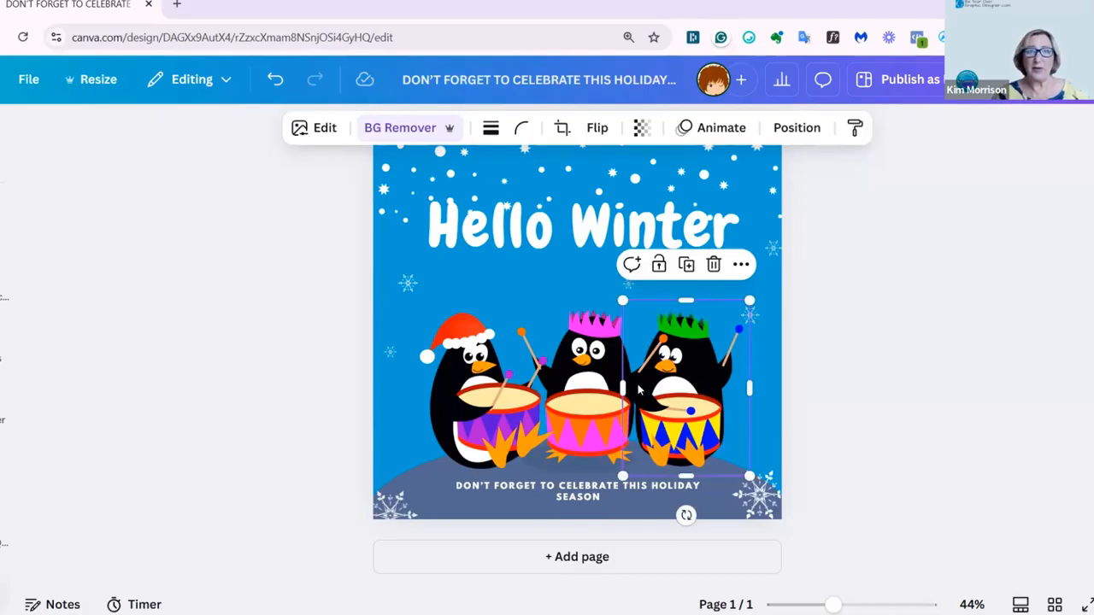
click(487, 402)
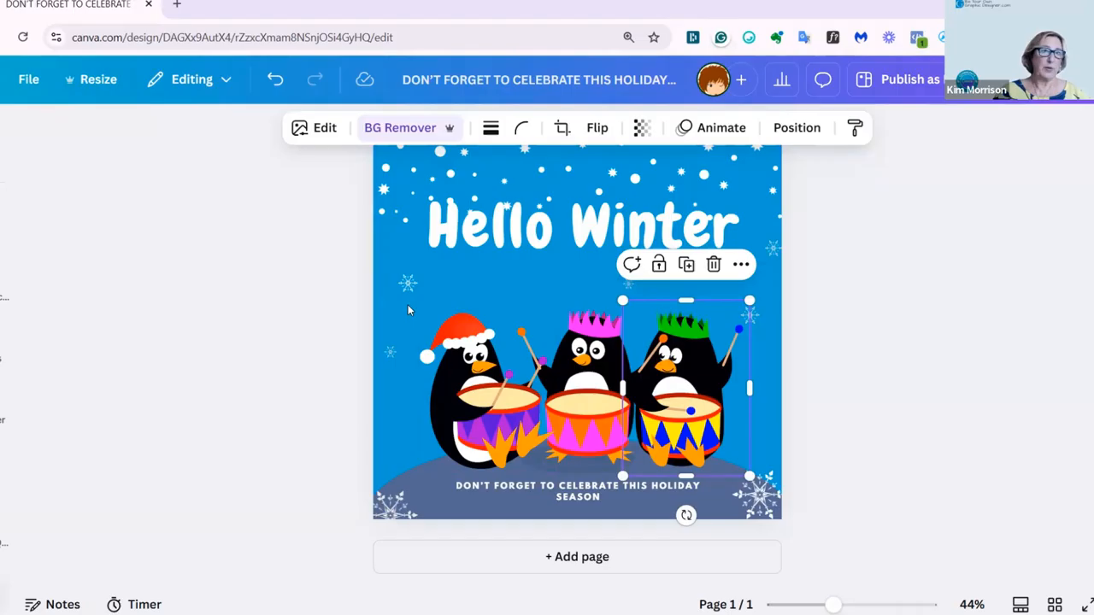
click(409, 312)
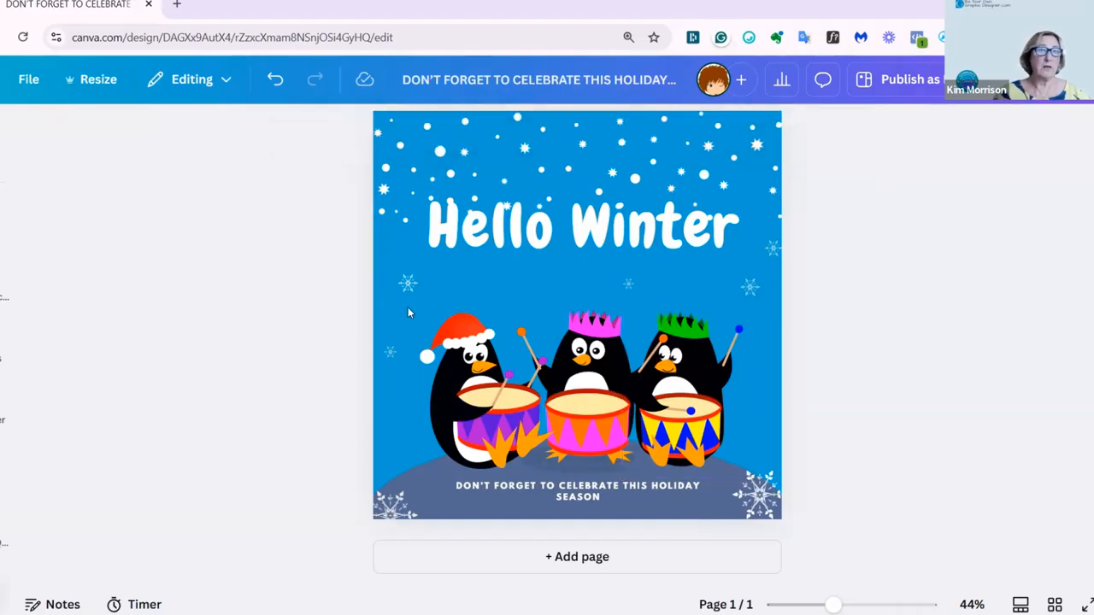
Multi-select the three drumming penguins again, adding the last one
click(581, 385)
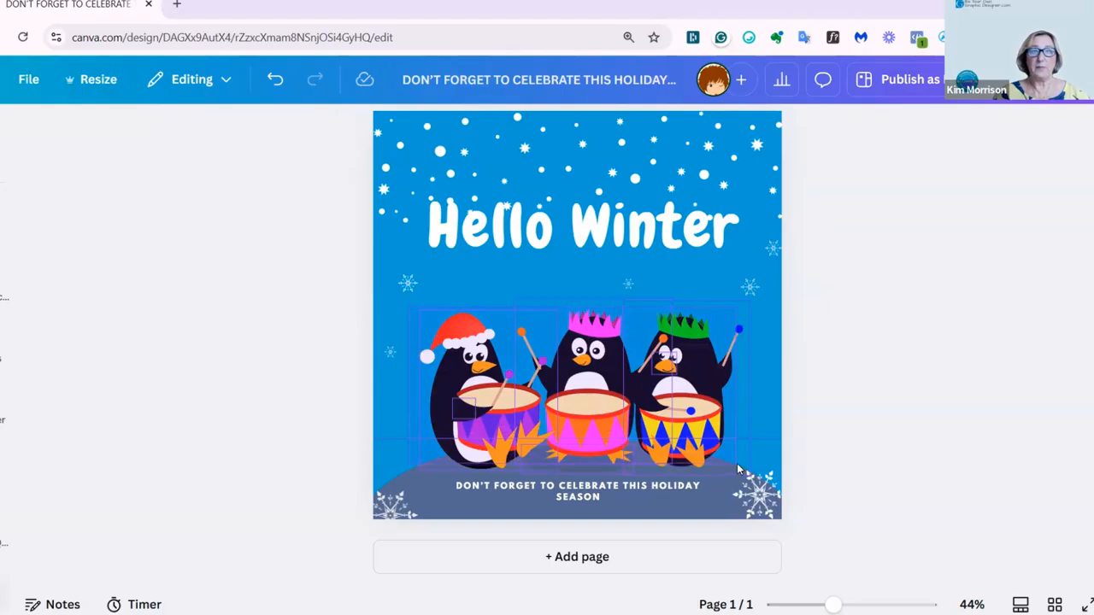
mouse_move(740, 446)
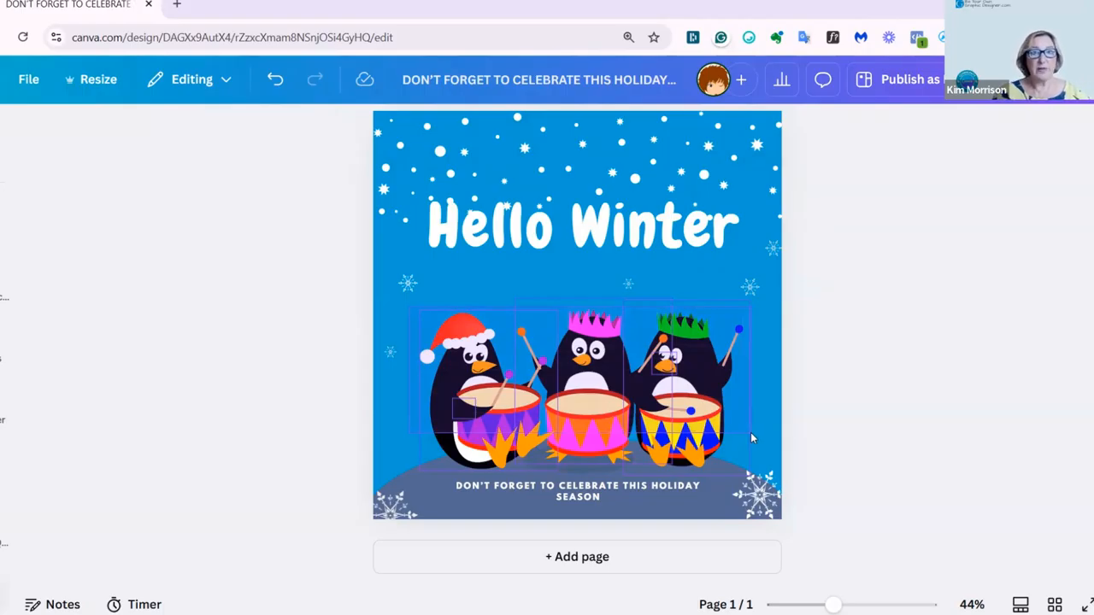
click(577, 385)
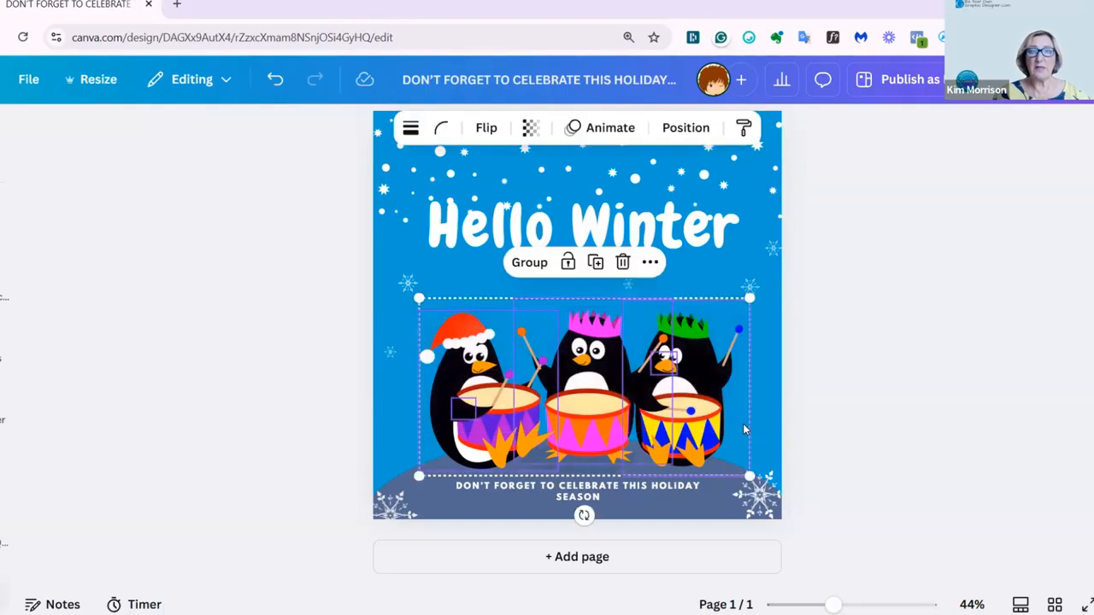
mouse_move(637, 432)
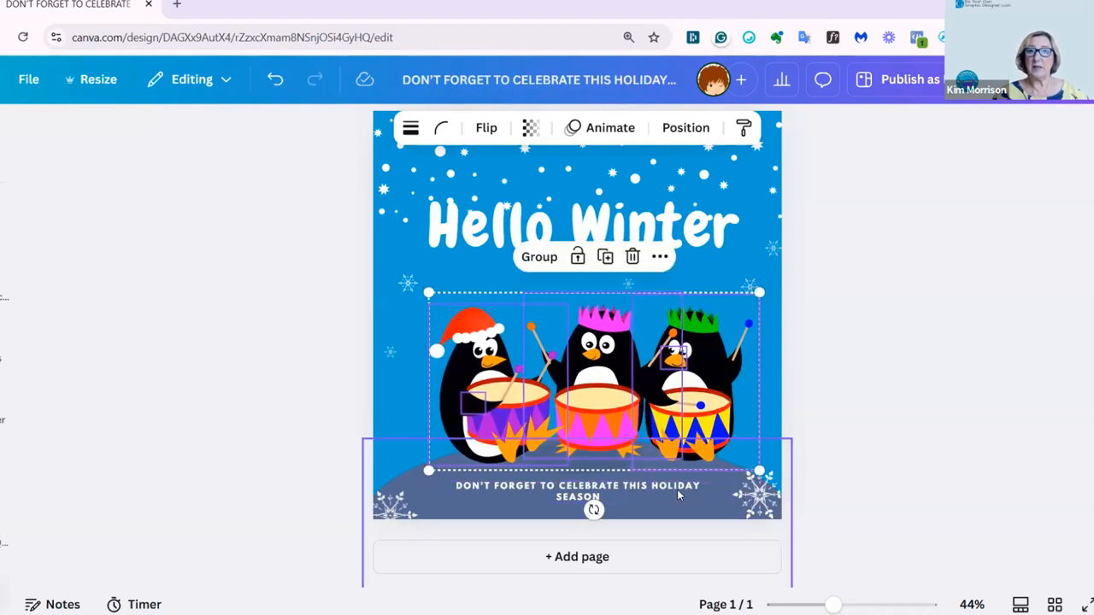
Add the bottom holiday message to the penguin selection and group them together
click(578, 490)
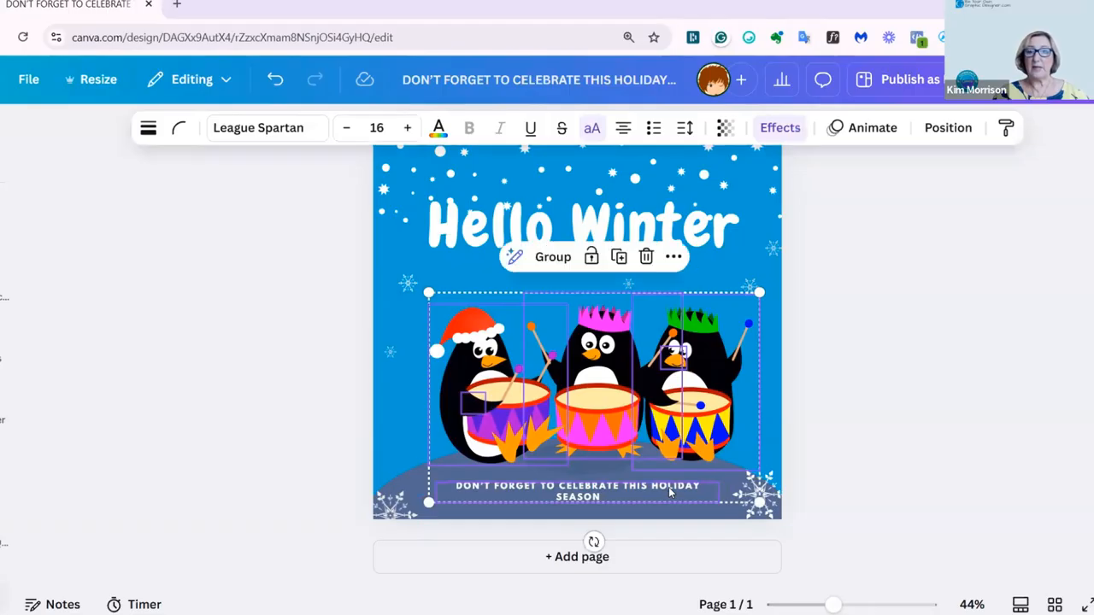
mouse_move(648, 496)
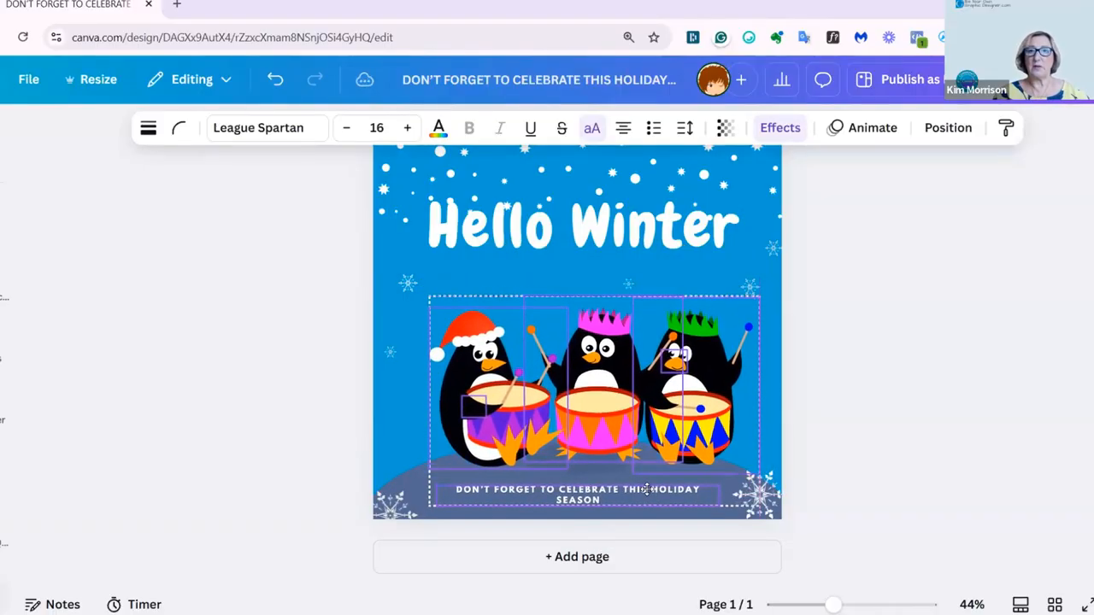
click(577, 389)
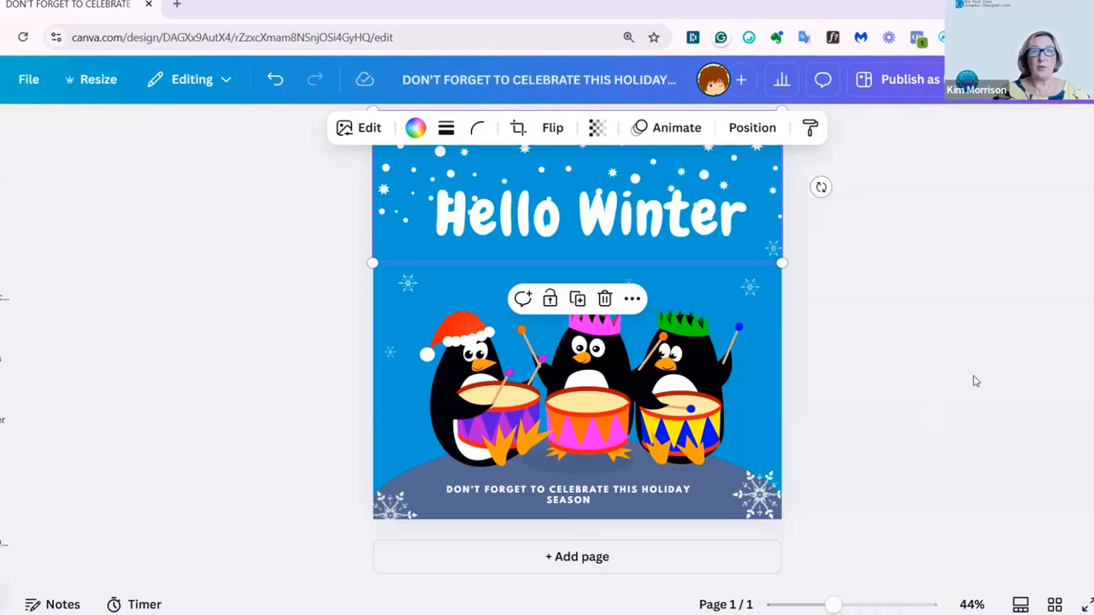
Select the bottom holiday message and drop it at the post's horizontal centre
click(568, 494)
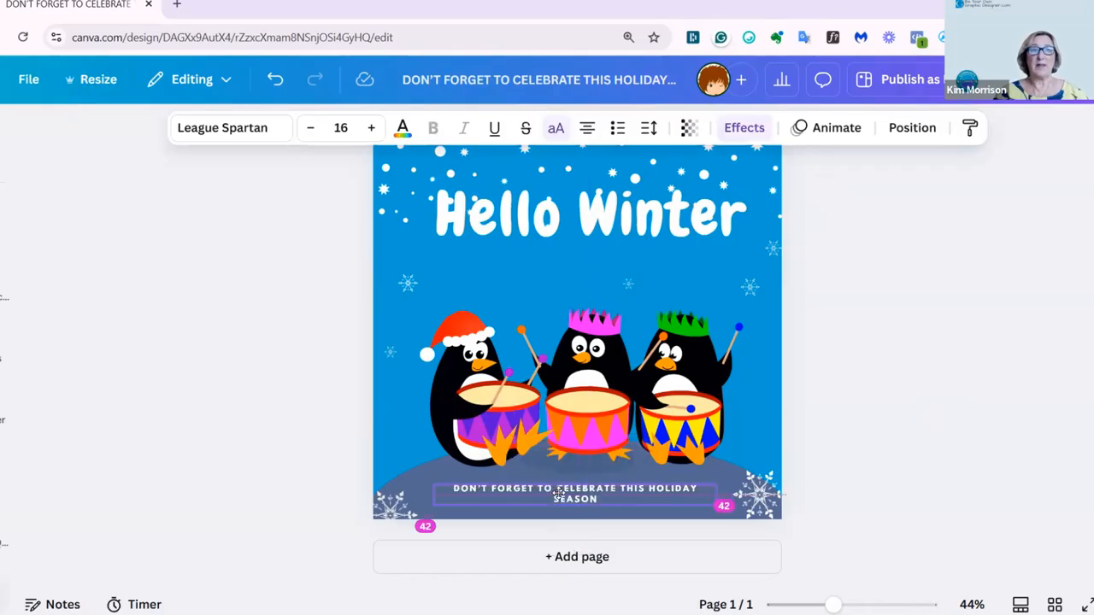
click(577, 488)
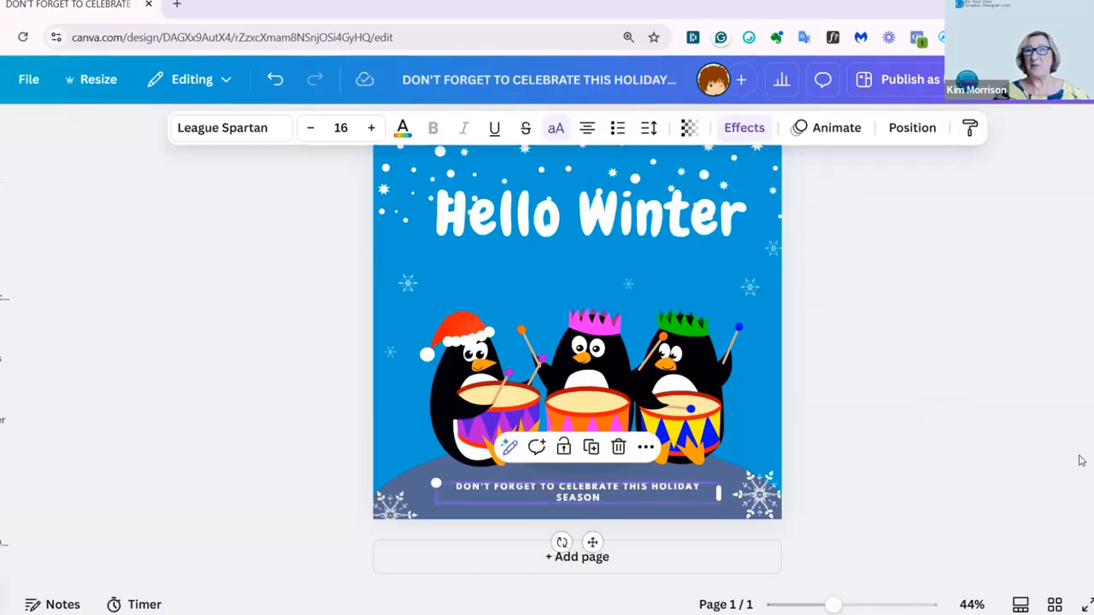
mouse_move(936, 362)
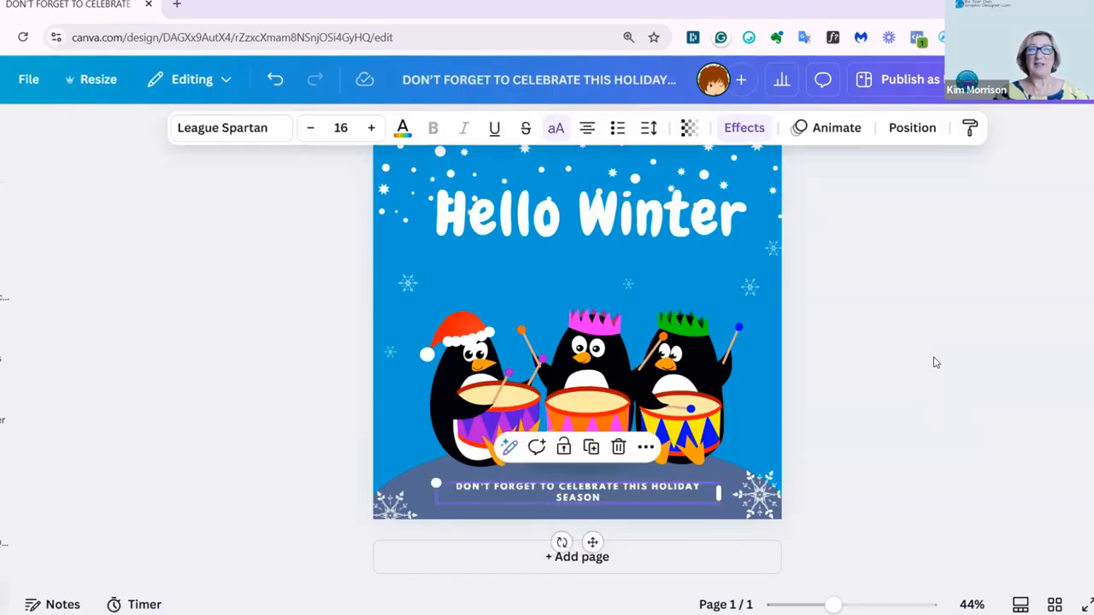